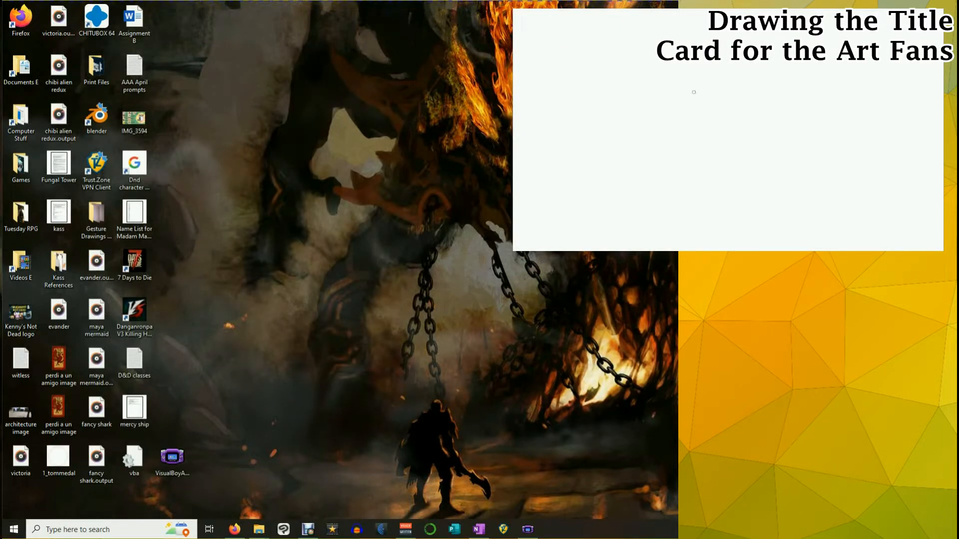
Step: Launch VisualBoyAdvance with the Pokémon Red ROM loaded to its title screen
{"action": "left_click_drag", "start_coordinate": [691, 91], "coordinate": [721, 88]}
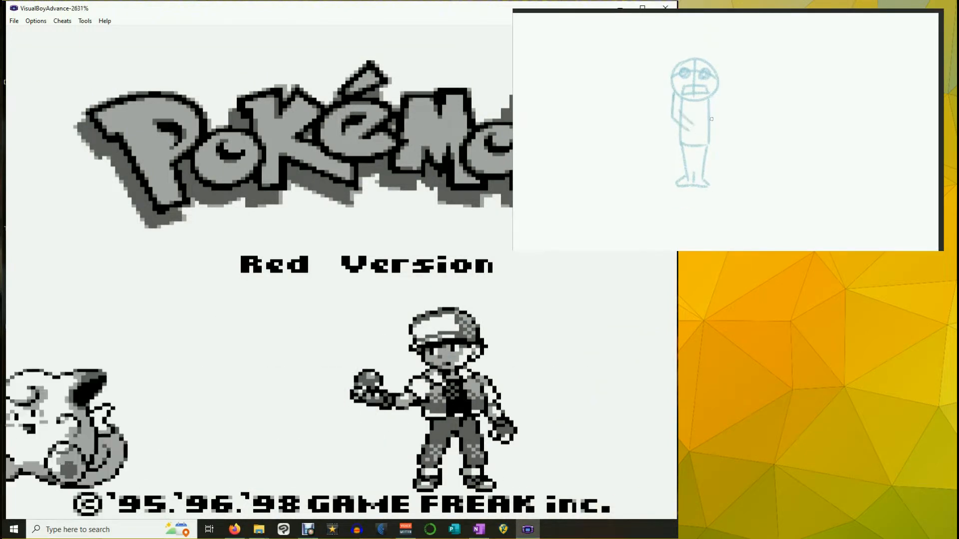
Step: Throttle the emulation speed to 150% from the Options menu
{"action": "left_click", "coordinate": [35, 21]}
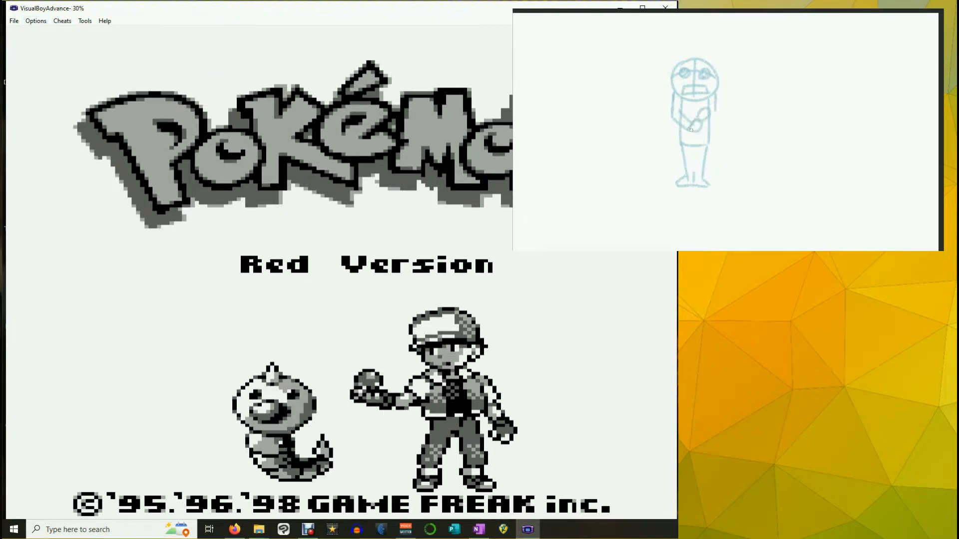
{"action": "left_click_drag", "start_coordinate": [703, 104], "coordinate": [657, 163]}
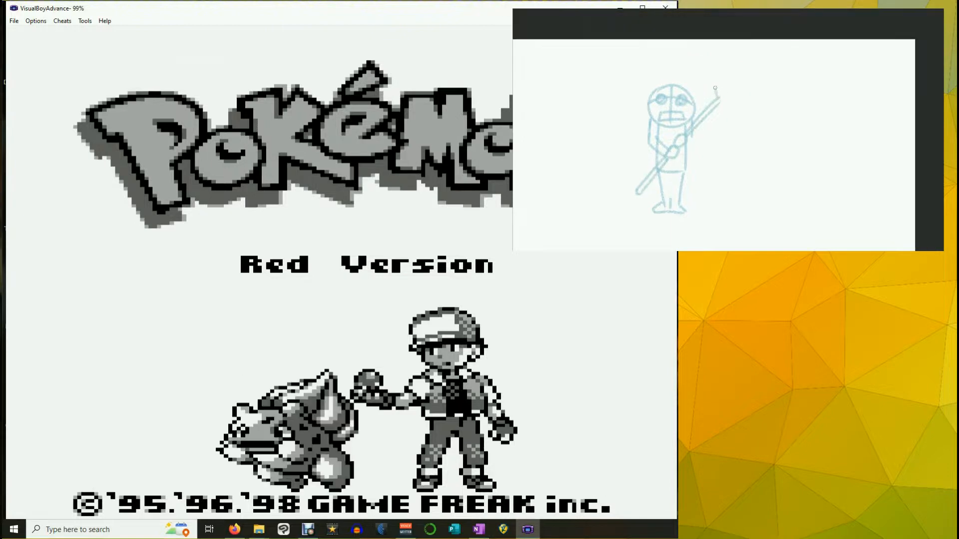
{"action": "left_click", "coordinate": [36, 21]}
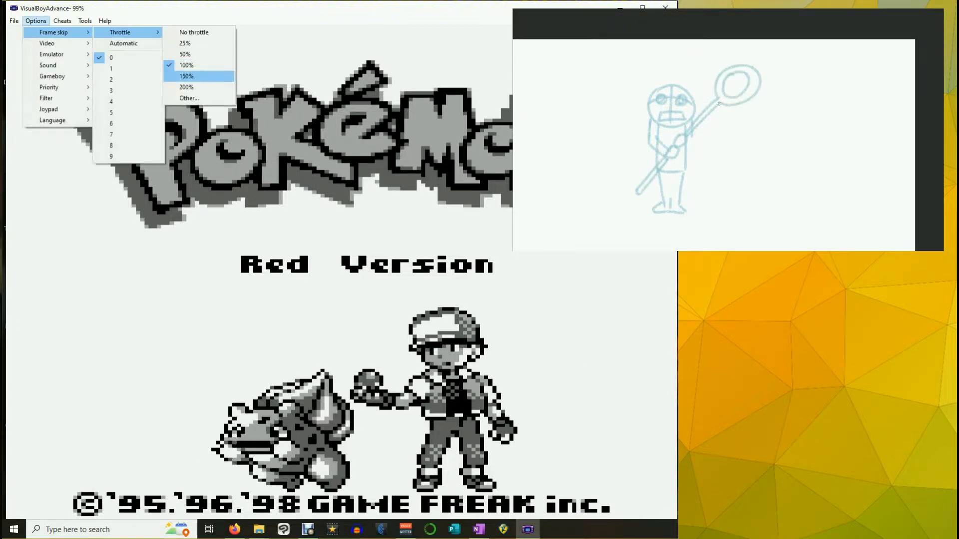
{"action": "left_click", "coordinate": [188, 76]}
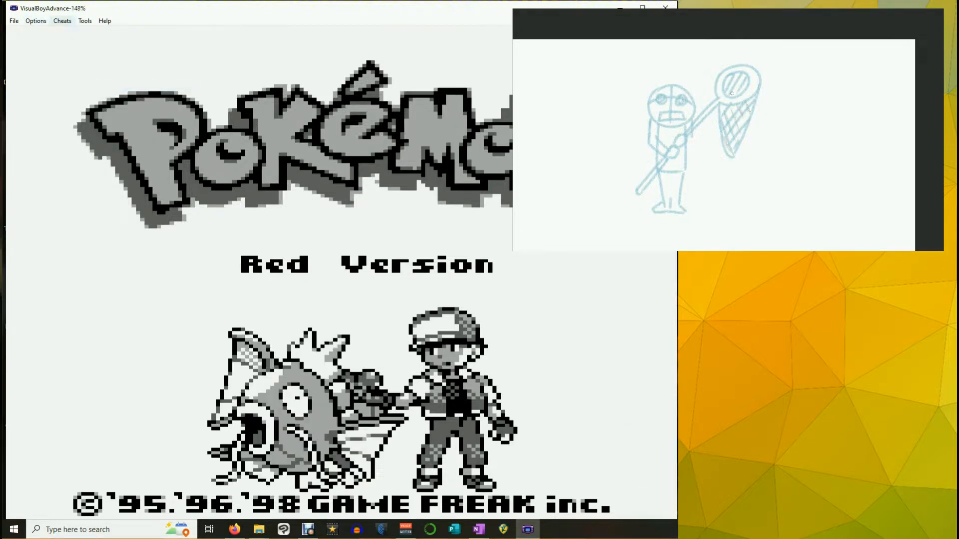
{"action": "left_click", "coordinate": [35, 21]}
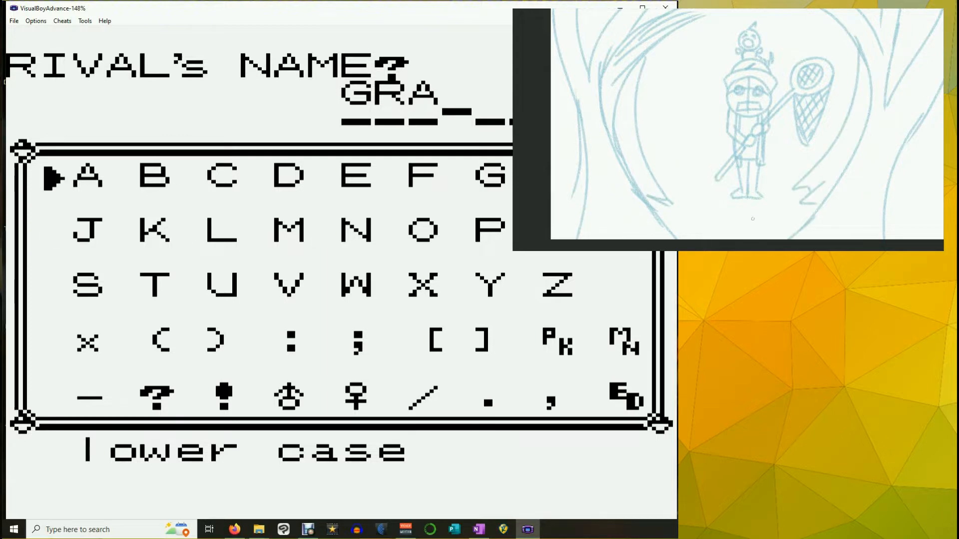
Step: Move the cursor on the rival-naming grid to enter the next letter
{"action": "key", "text": "Right"}
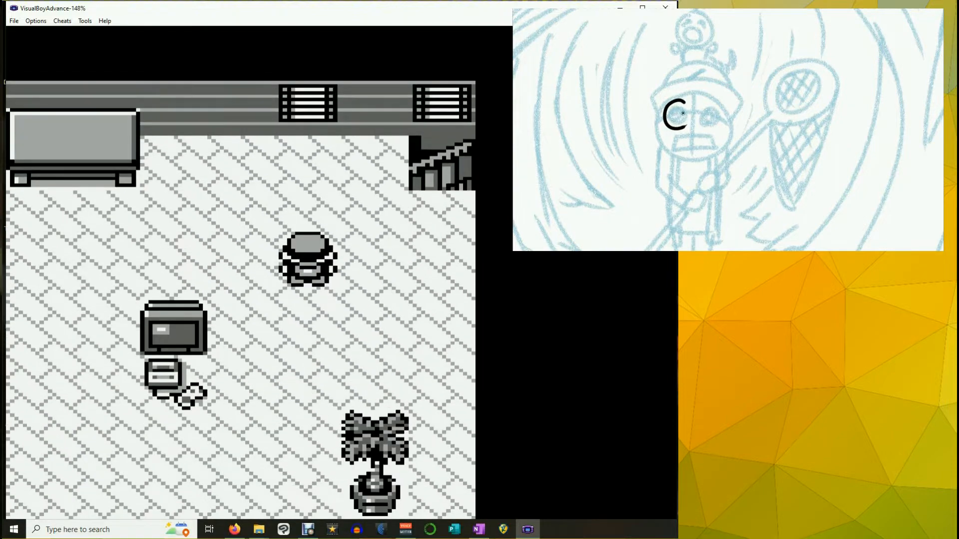
Step: Check the Frame skip setting in Options, close the menu and turn the character
{"action": "left_click", "coordinate": [36, 21]}
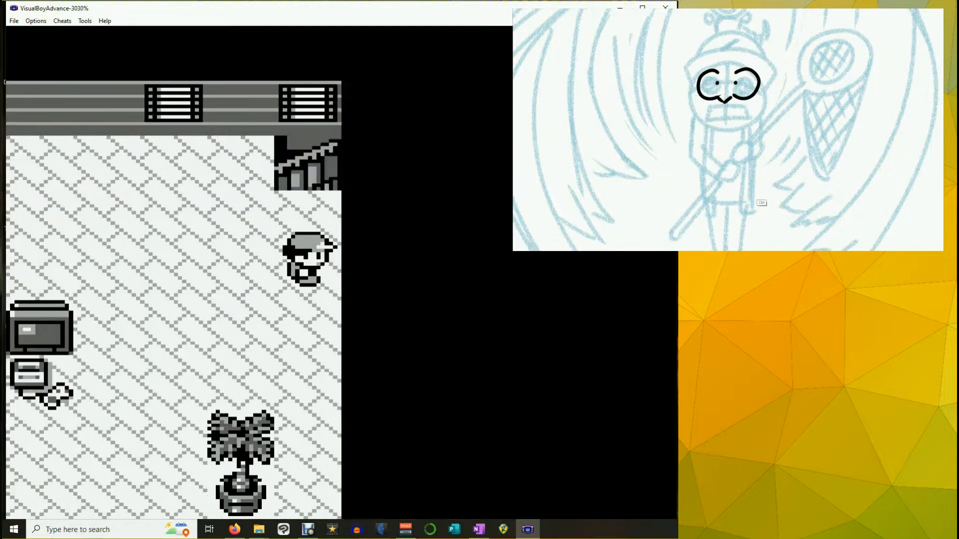
{"action": "left_click", "coordinate": [35, 20]}
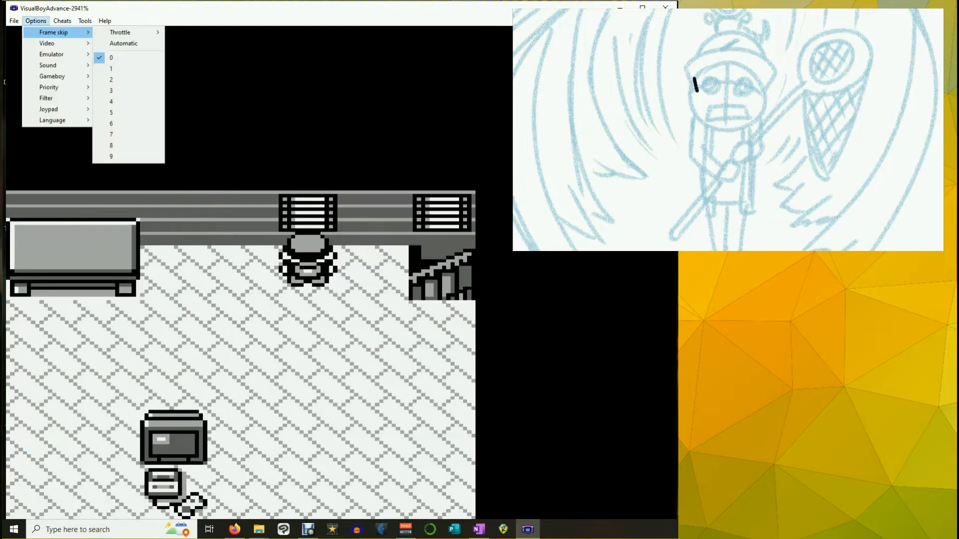
{"action": "left_click", "coordinate": [120, 32]}
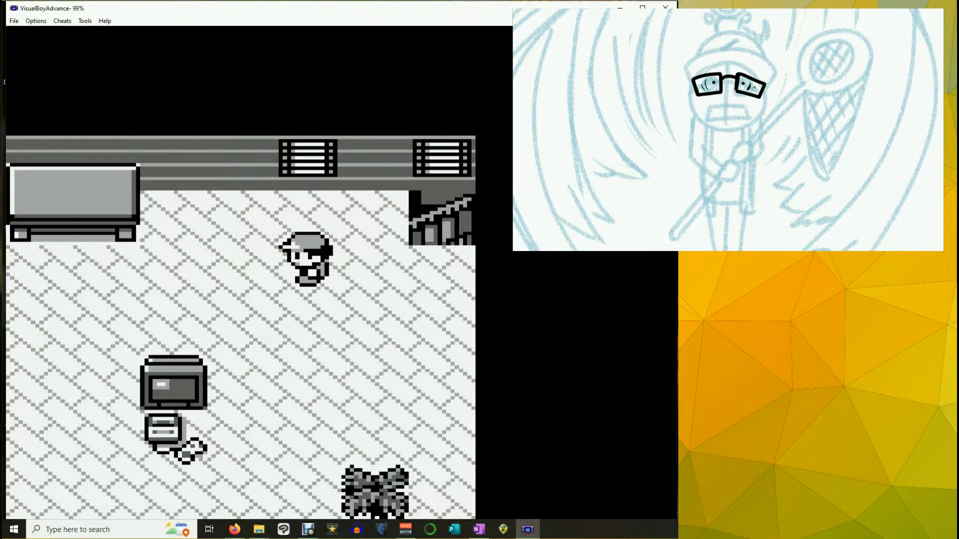
{"action": "left_click", "coordinate": [35, 20]}
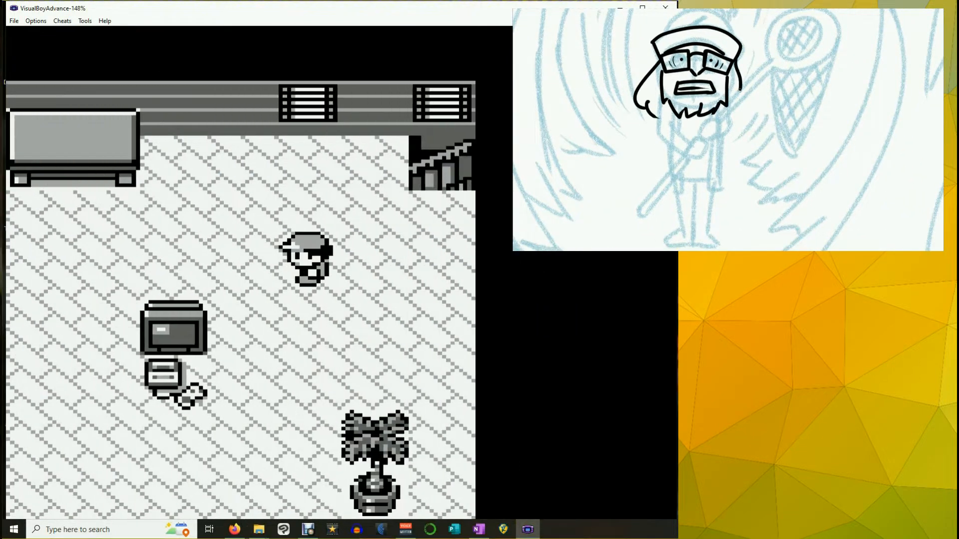
{"action": "key", "text": "Up"}
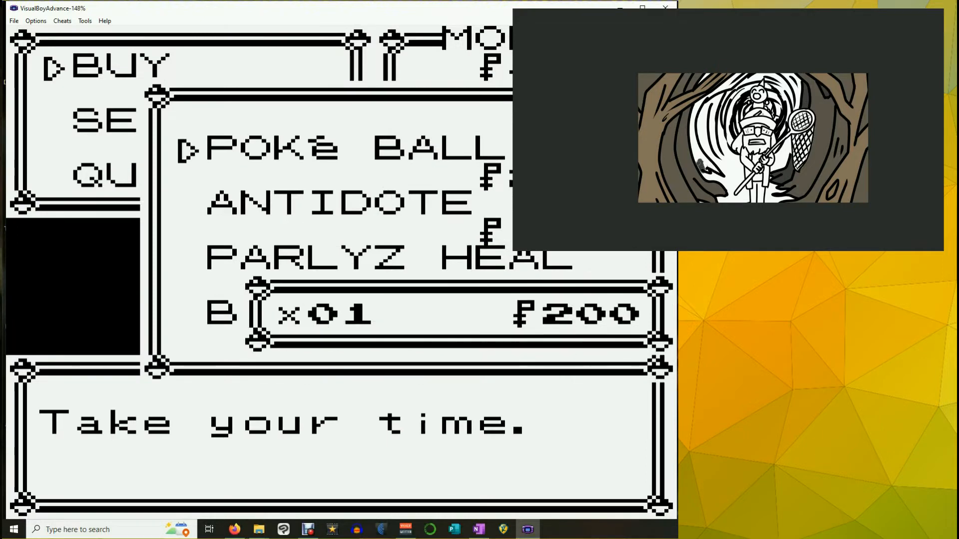
Step: Back out of the Poké Mart menu and walk the character out into town
{"action": "key", "text": "Up"}
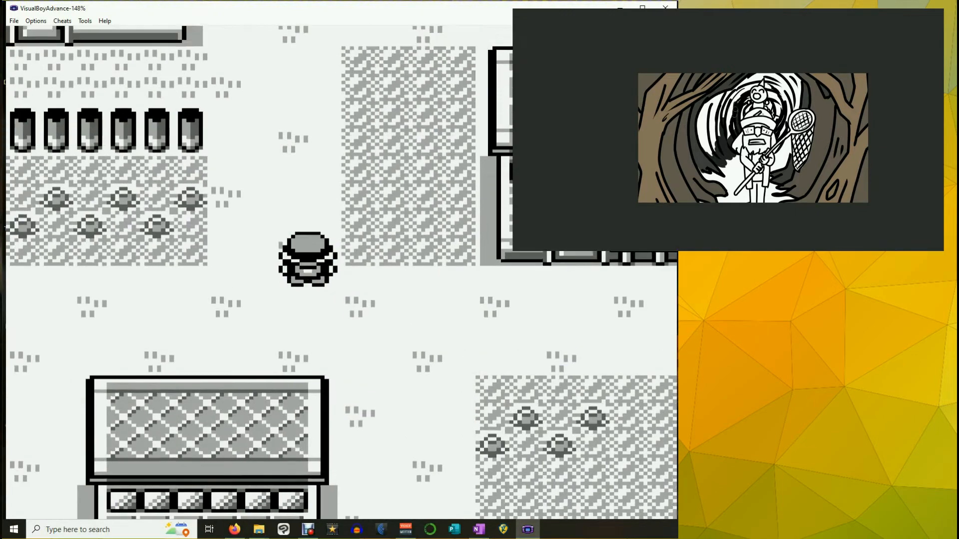
{"action": "key", "text": "Up"}
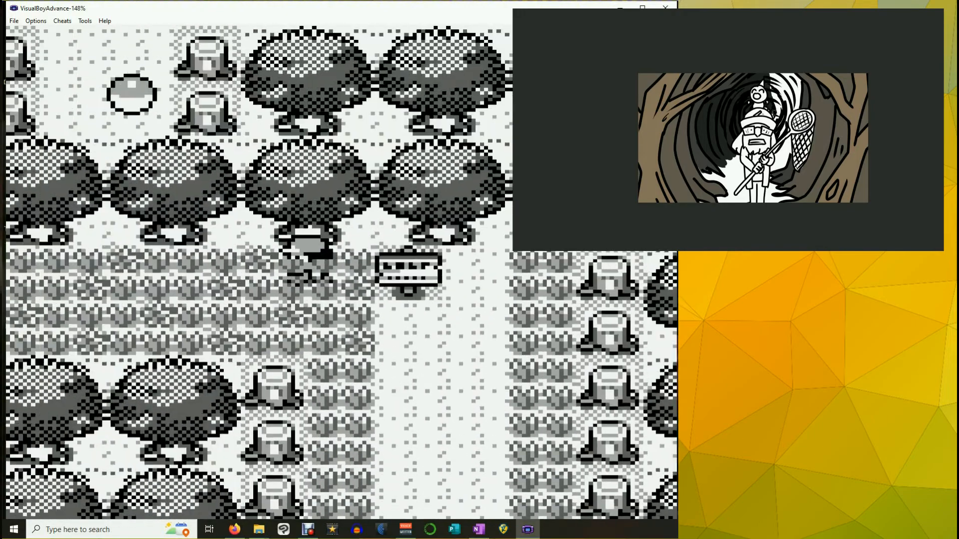
Step: Walk the character up through Viridian Forest to the signpost
{"action": "key", "text": "Up"}
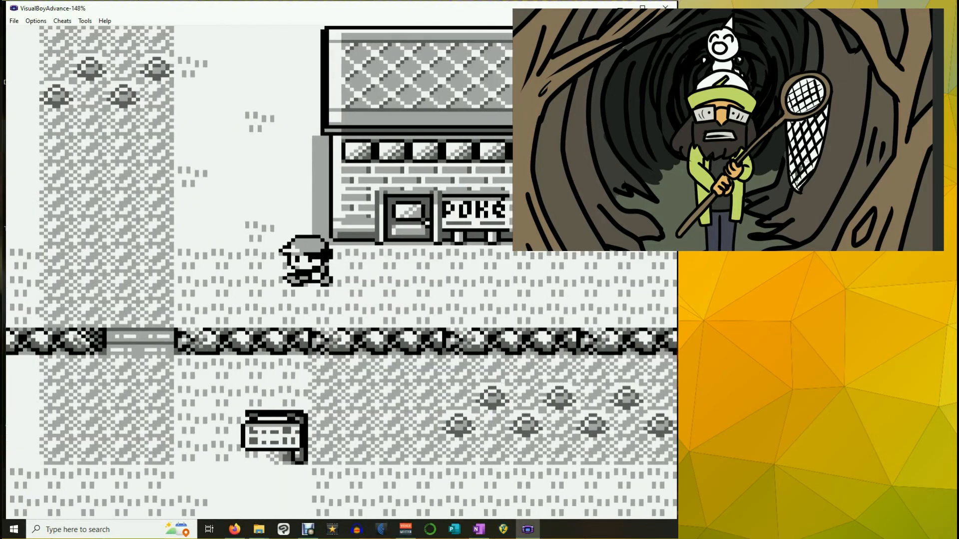
Step: Walk the character up the route past the Pokémon Center toward the sign
{"action": "key", "text": "Up"}
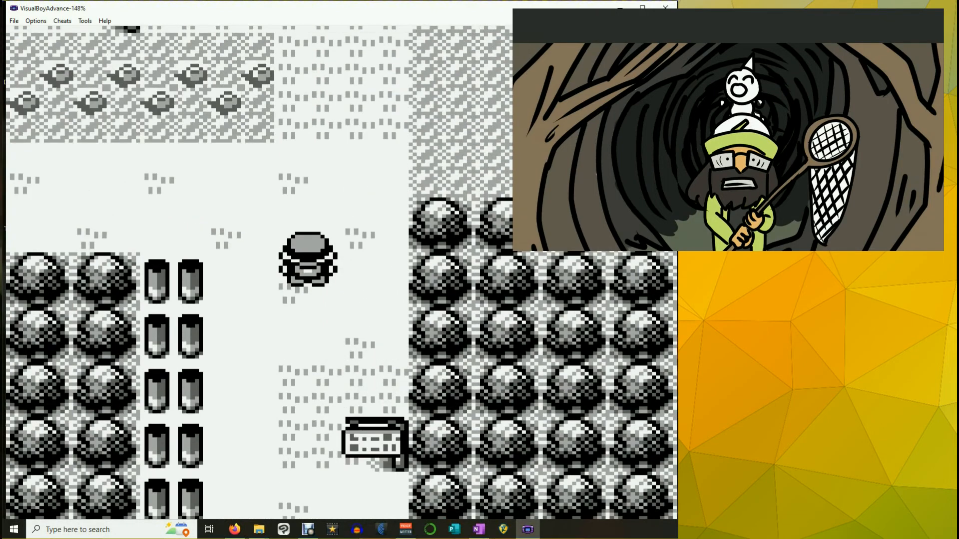
Step: Continue walking the character further up the route
{"action": "key", "text": "Up"}
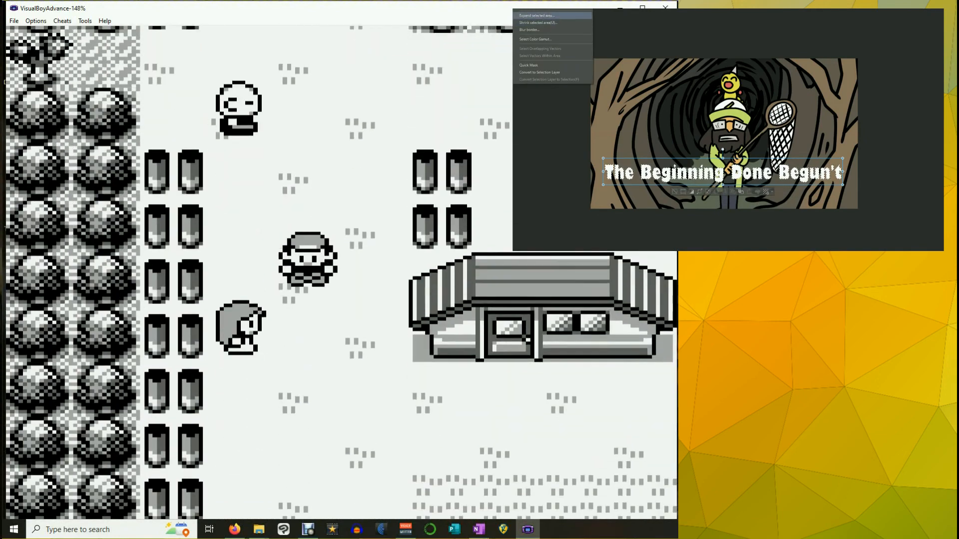
Step: Bring up the Expand selected area settings for the title text selection
{"action": "left_click", "coordinate": [537, 15]}
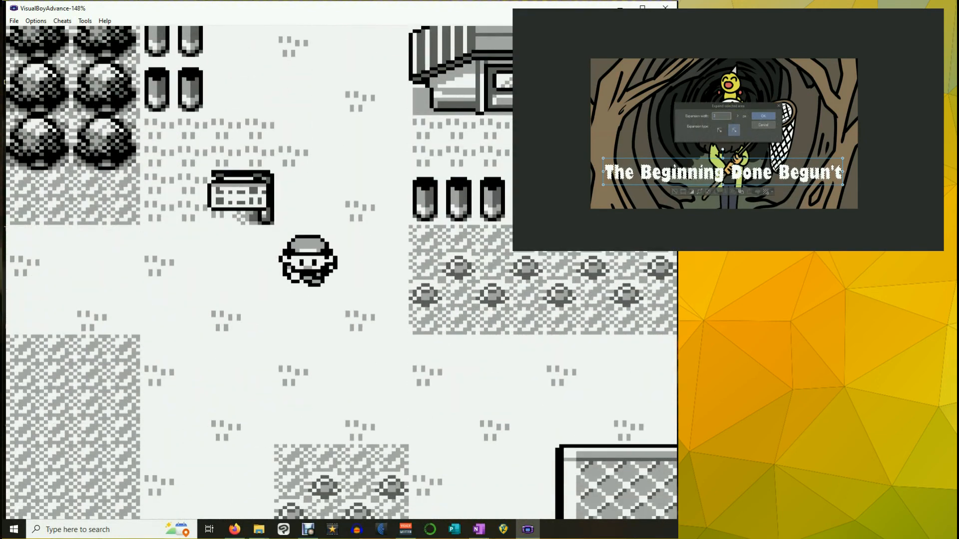